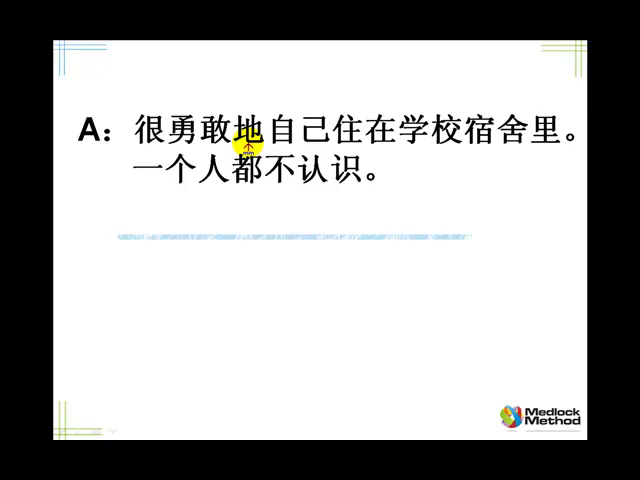
pyautogui.moveTo(330, 148)
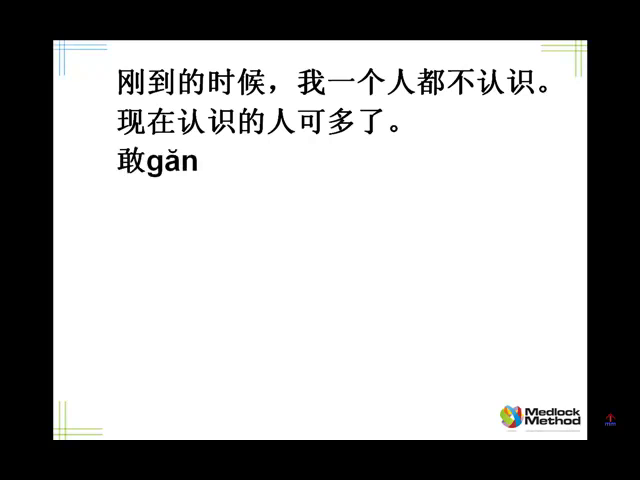
# Type the examples 你敢不敢一个人住？ and 你敢不敢一个人去旅行？ under the 旅行 vocabulary
pyautogui.write('你敢不敢一个人住？')
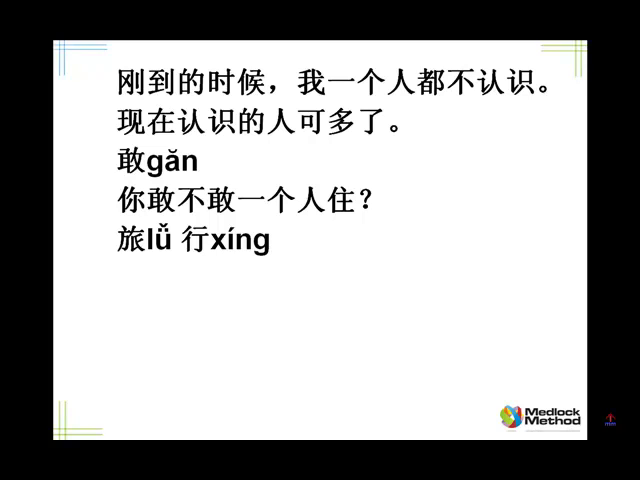
pyautogui.write('你敢不敢一个人去旅行？')
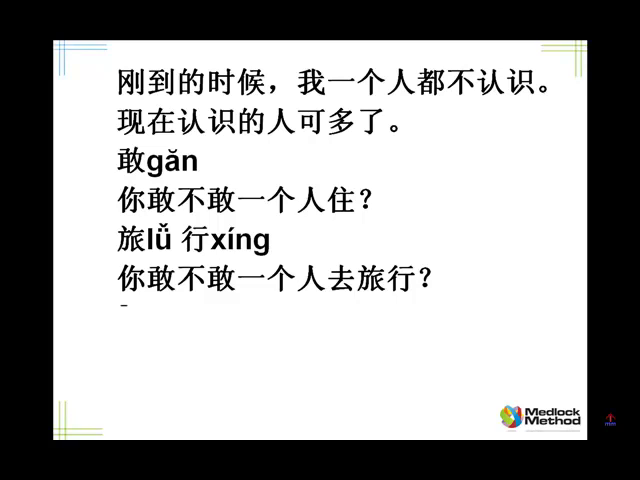
pyautogui.press('Right')
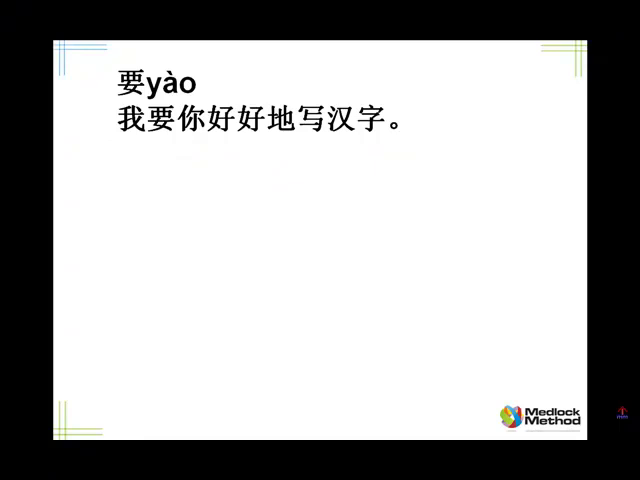
# Begin a second 要 example sentence with 他要我
pyautogui.write('他要我')
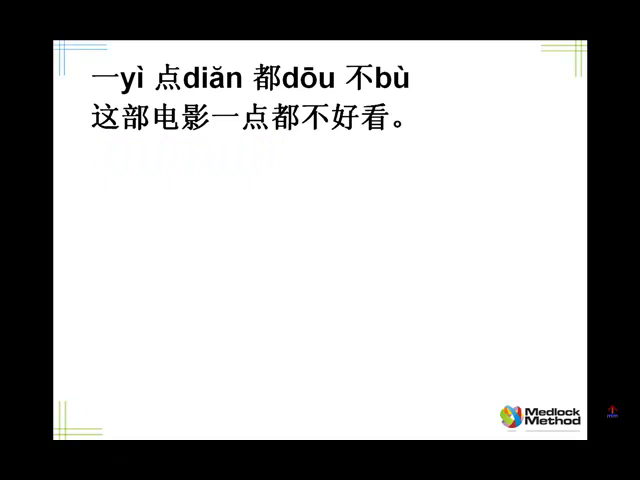
# Type 这部电影 to start the example sentence 这部电影一点都不好看。
pyautogui.write('这部电影')
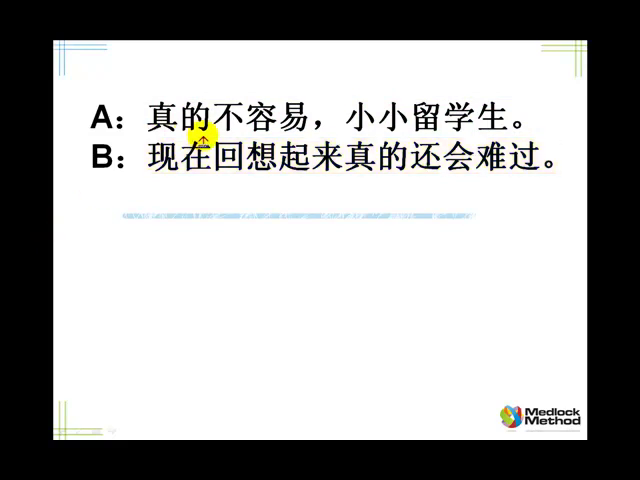
pyautogui.moveTo(262, 133)
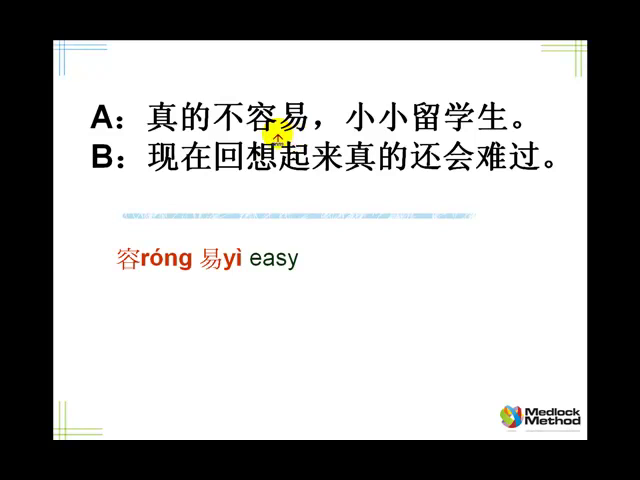
pyautogui.moveTo(412, 145)
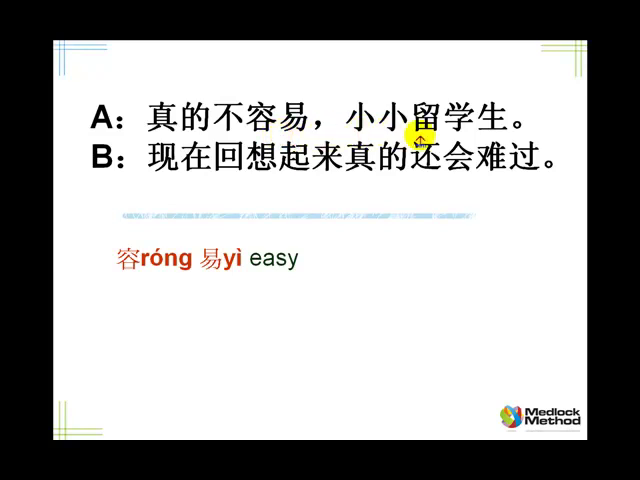
pyautogui.moveTo(470, 140)
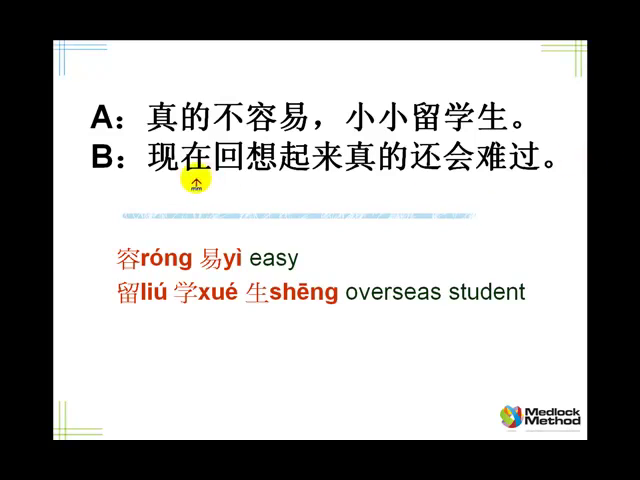
pyautogui.moveTo(212, 184)
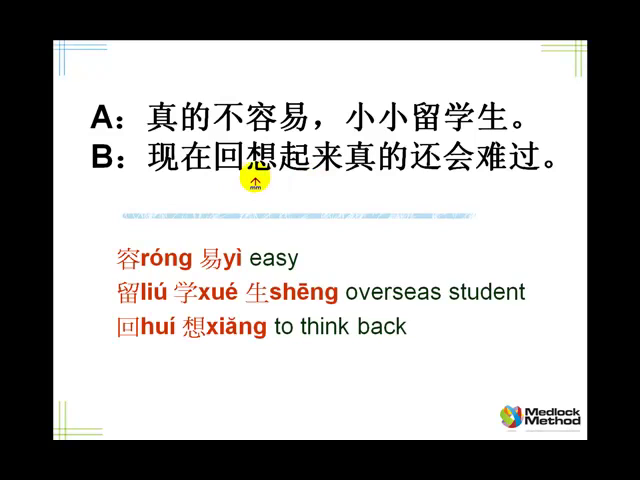
pyautogui.moveTo(372, 182)
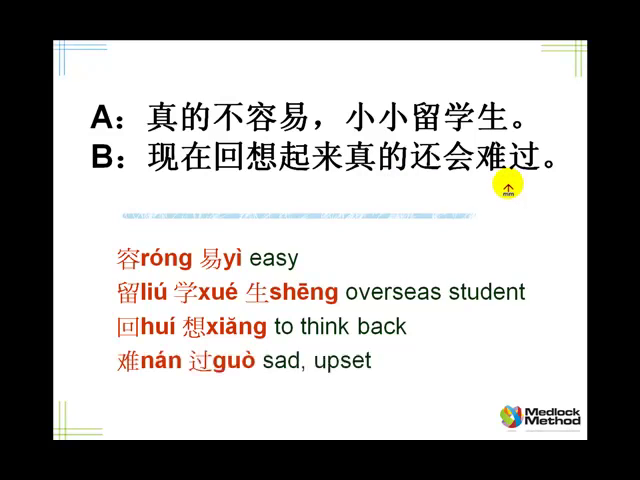
pyautogui.moveTo(634, 210)
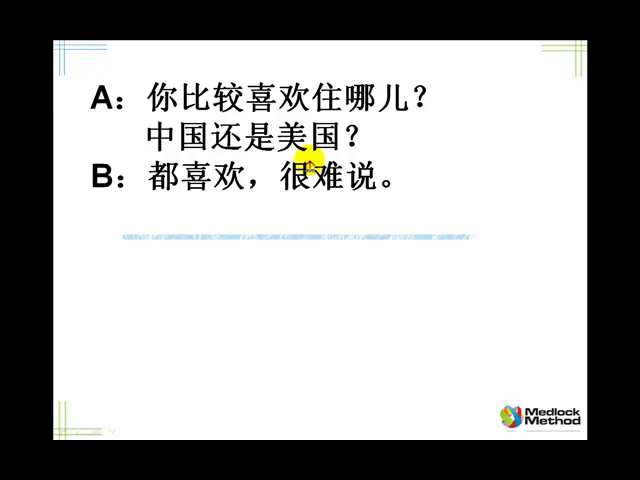
pyautogui.moveTo(445, 248)
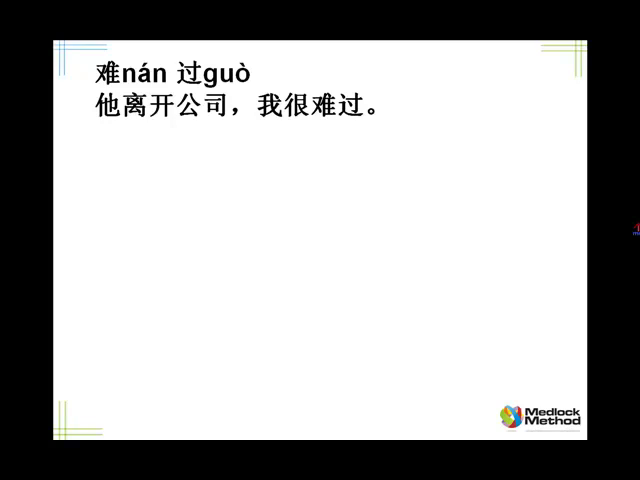
# Start a third line below 他离开公司，我很难过。 with the character 乎
pyautogui.write('乎')
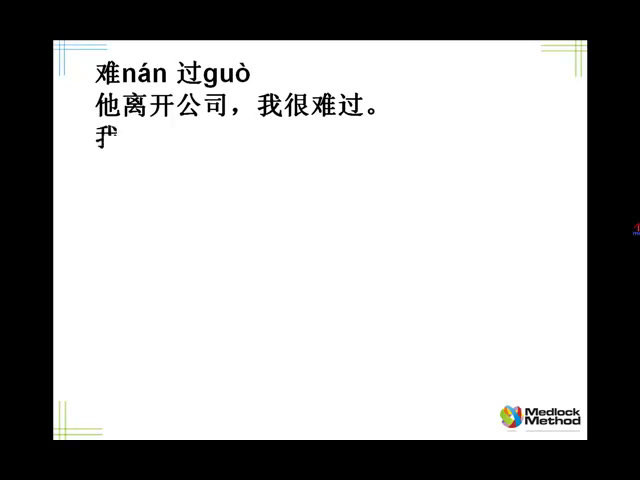